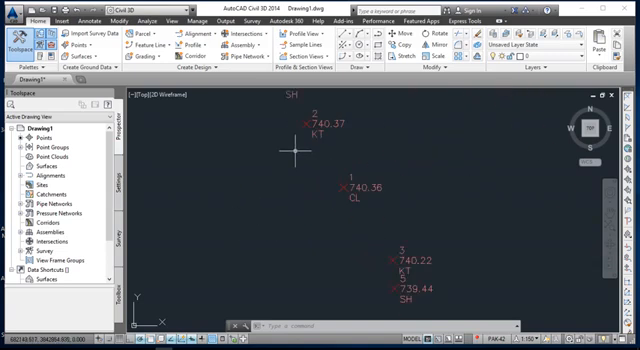
mouse_move(244, 178)
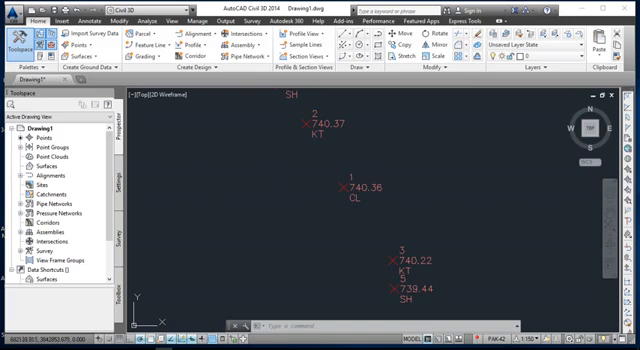
- Bring up the _All Points group's properties with its Point style list shown
click(20, 136)
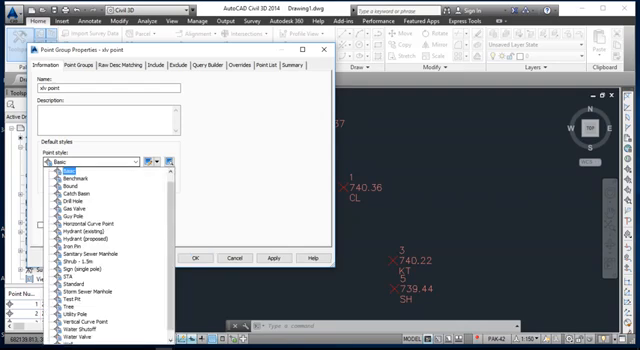
- Assign the all-points group a plain-marker point style and apply it to the drawing
click(78, 180)
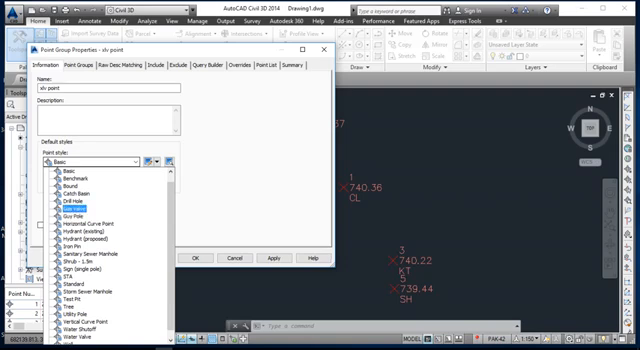
click(64, 186)
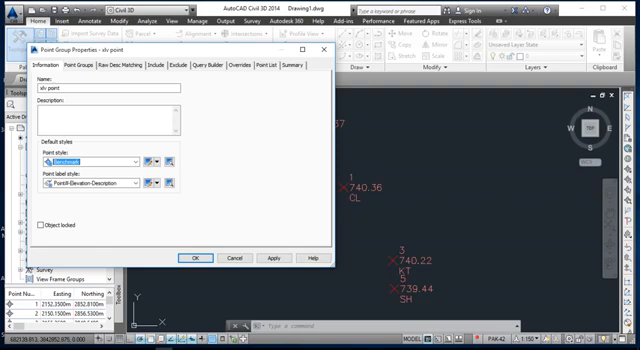
click(268, 256)
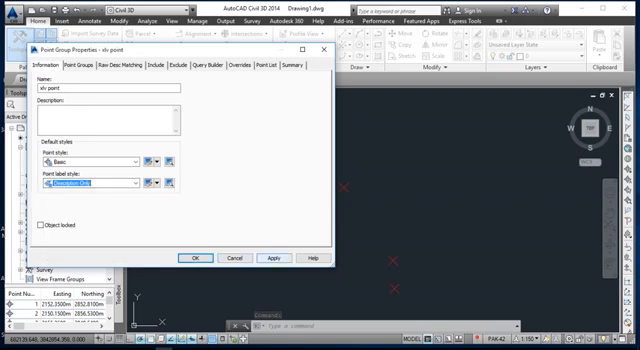
- List the point label styles to pick Elevation and Description for the group
click(272, 256)
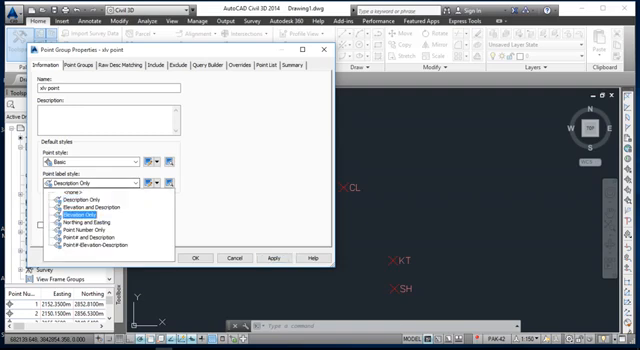
mouse_move(84, 204)
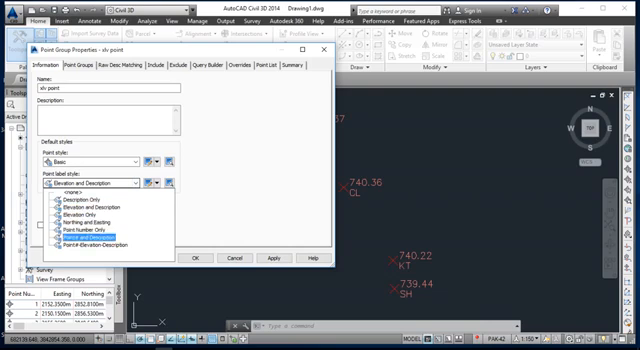
mouse_move(90, 244)
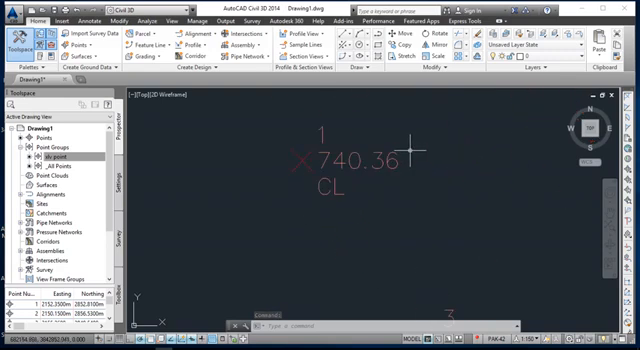
mouse_move(380, 184)
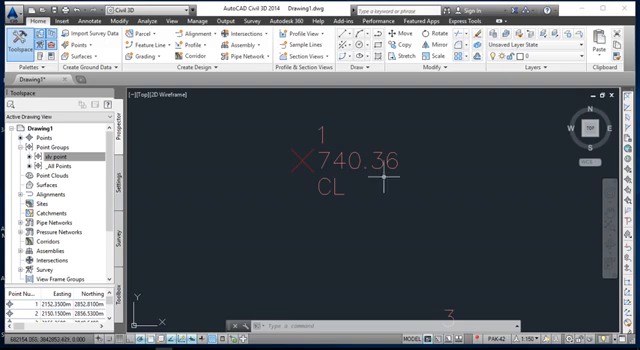